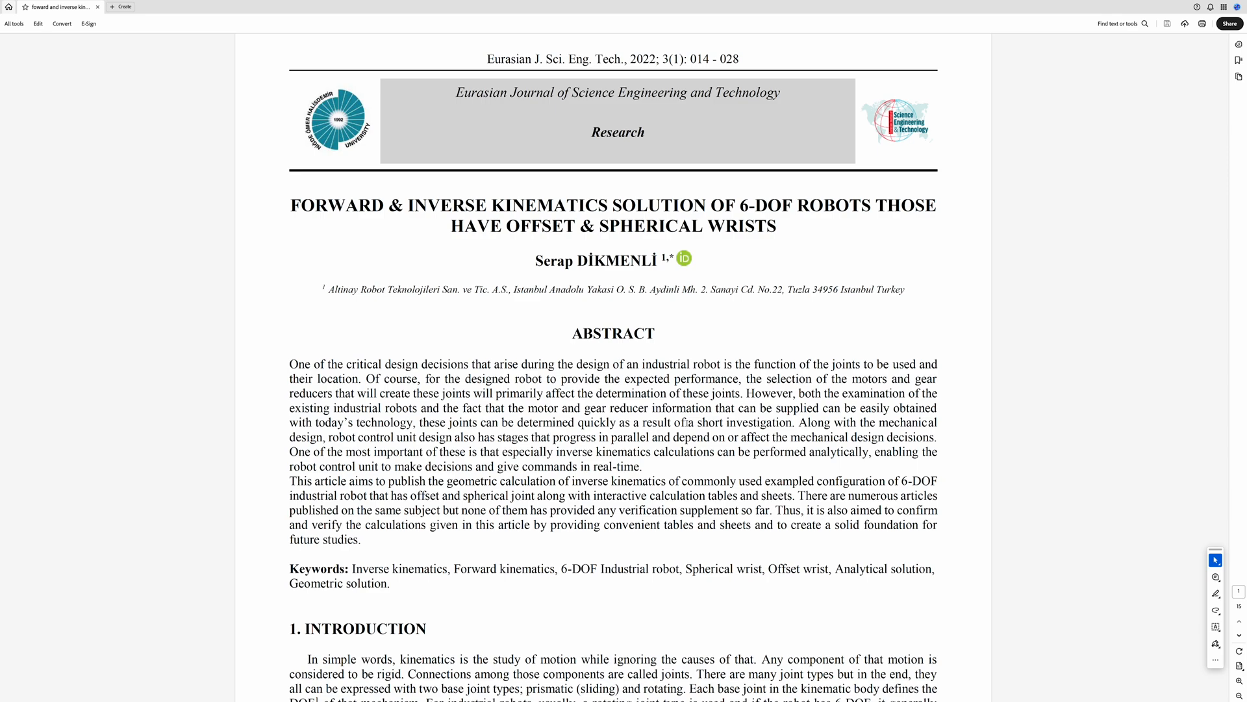
Step: Scroll the kinematics paper down to section 3.1 Variables and the joint-frame robot schematic
{"action": "scroll", "scroll_direction": "down", "scroll_amount": 3}
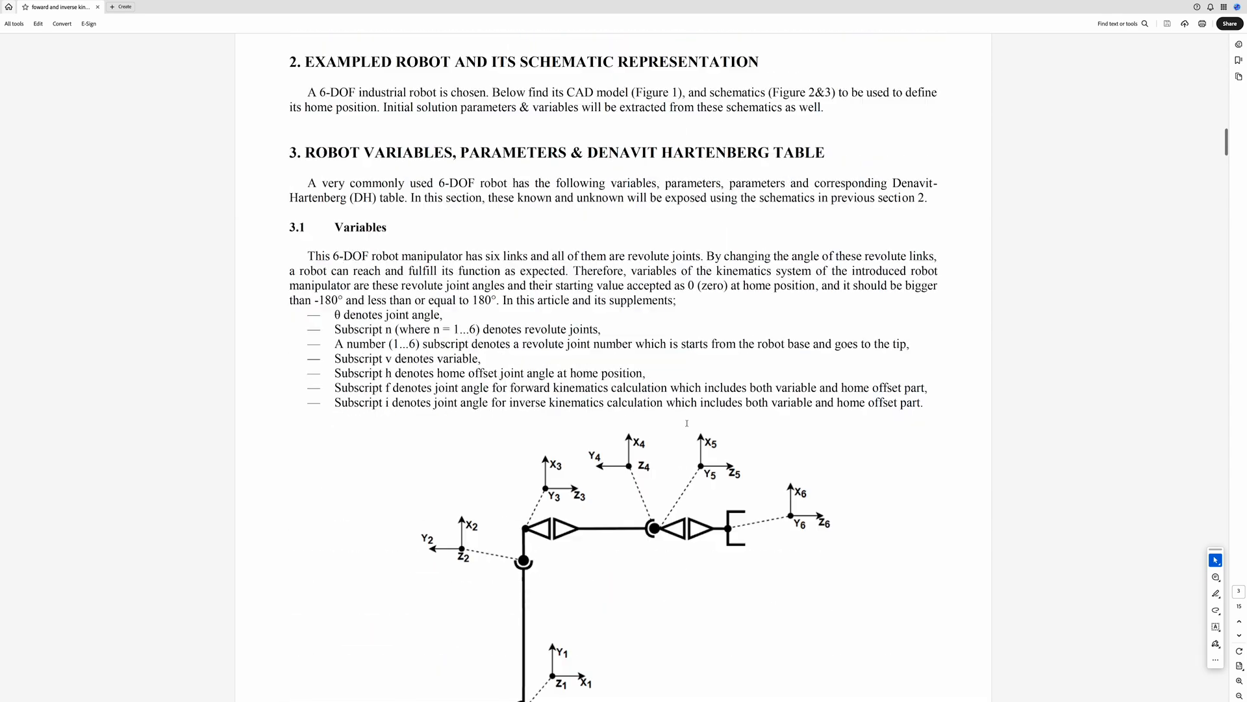
{"action": "scroll", "scroll_direction": "down", "scroll_amount": 3}
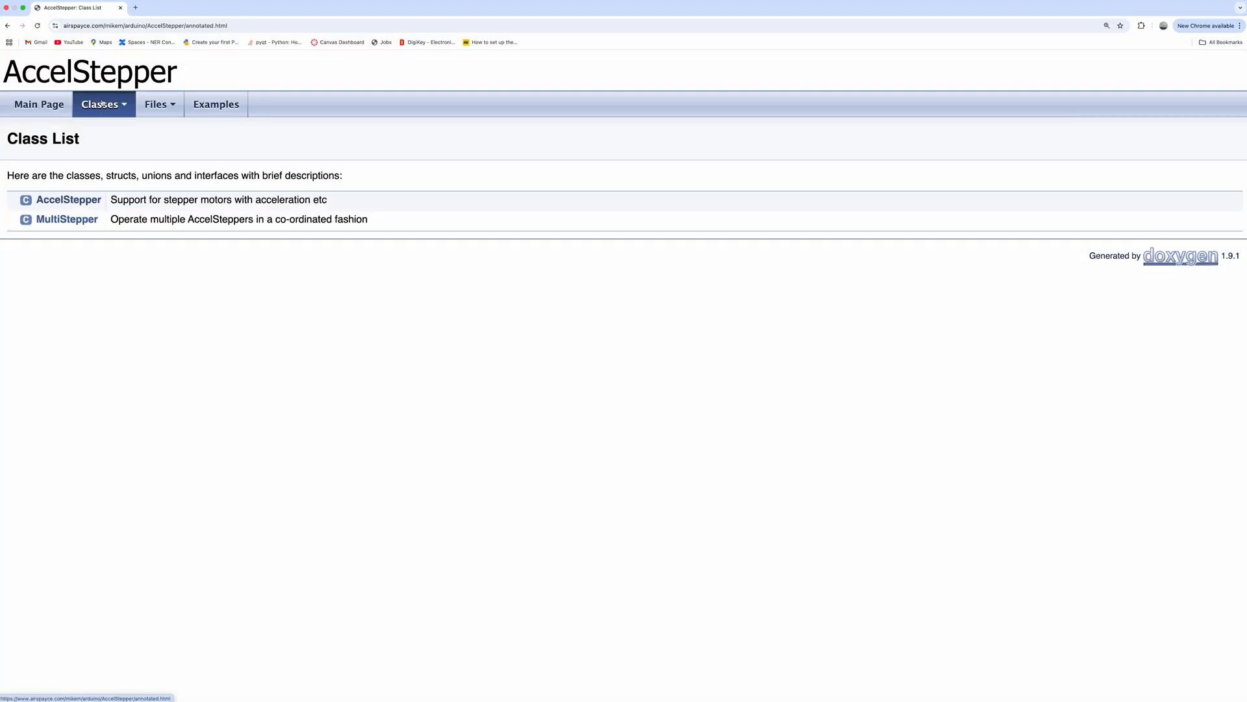
Step: Open the MultiStepper class page and scroll to the addStepper(), moveTo() and run() entries
{"action": "left_click", "coordinate": [67, 219]}
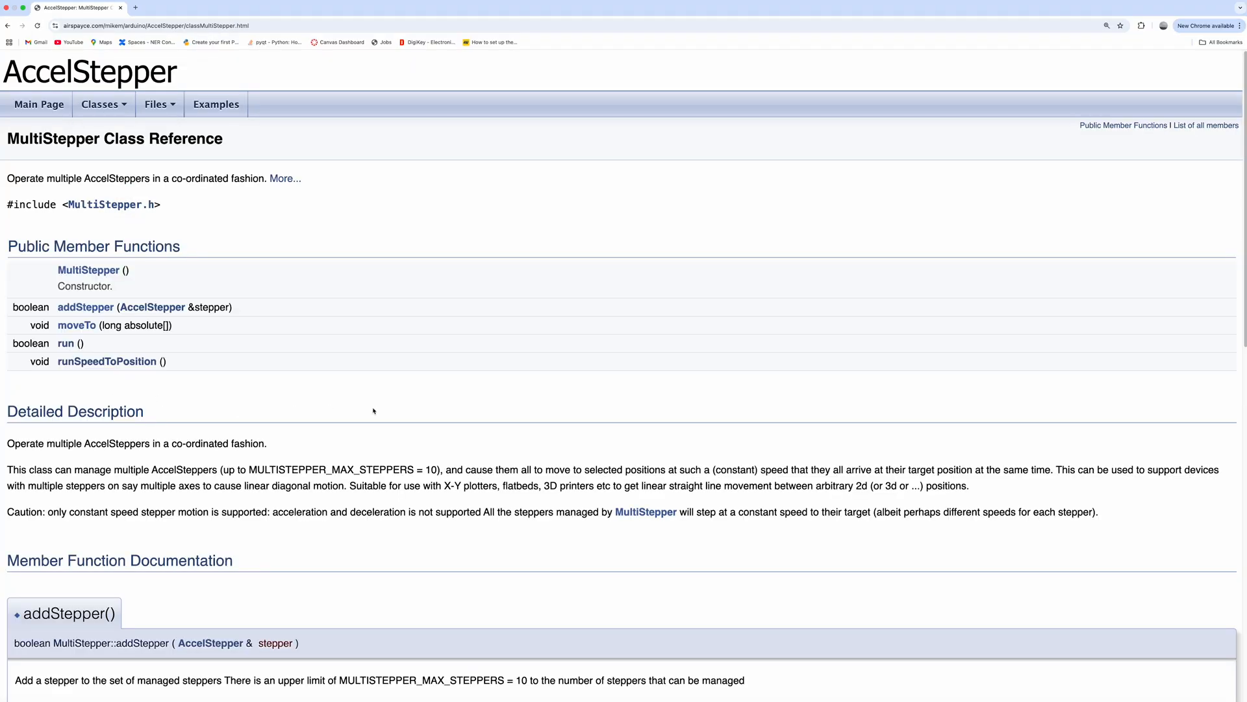
{"action": "scroll", "scroll_direction": "down", "scroll_amount": 3}
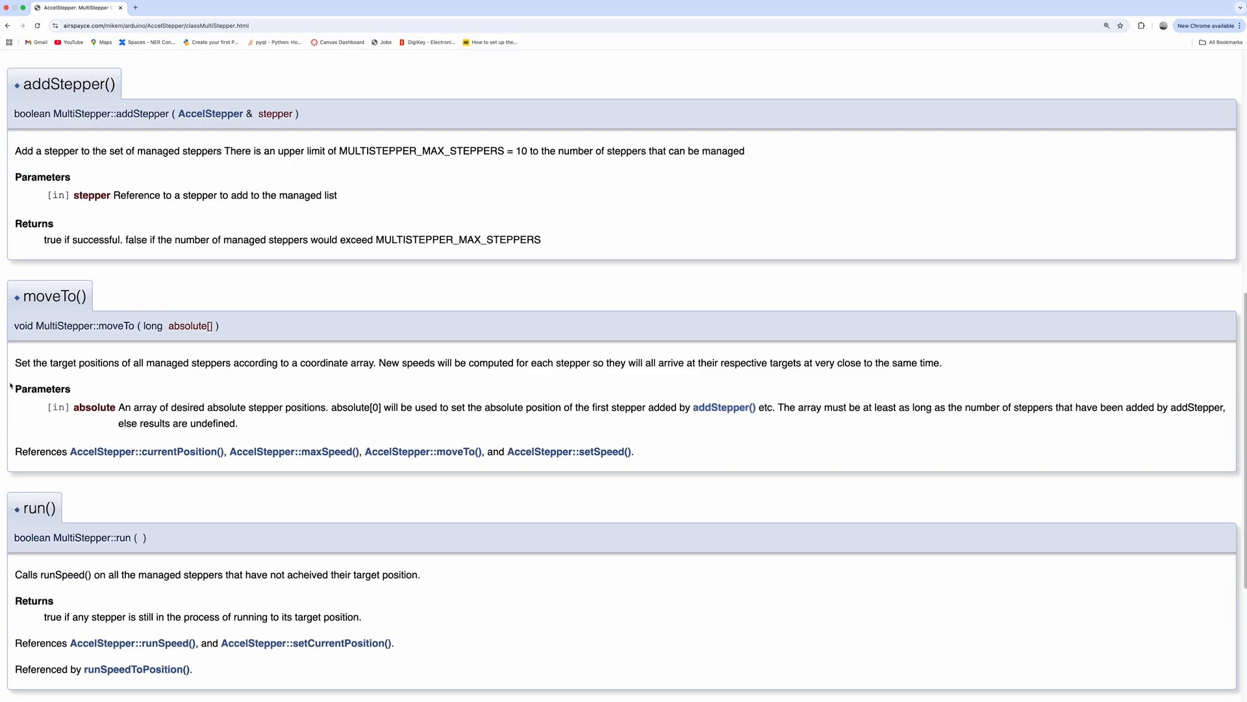
{"action": "mouse_move", "coordinate": [520, 396]}
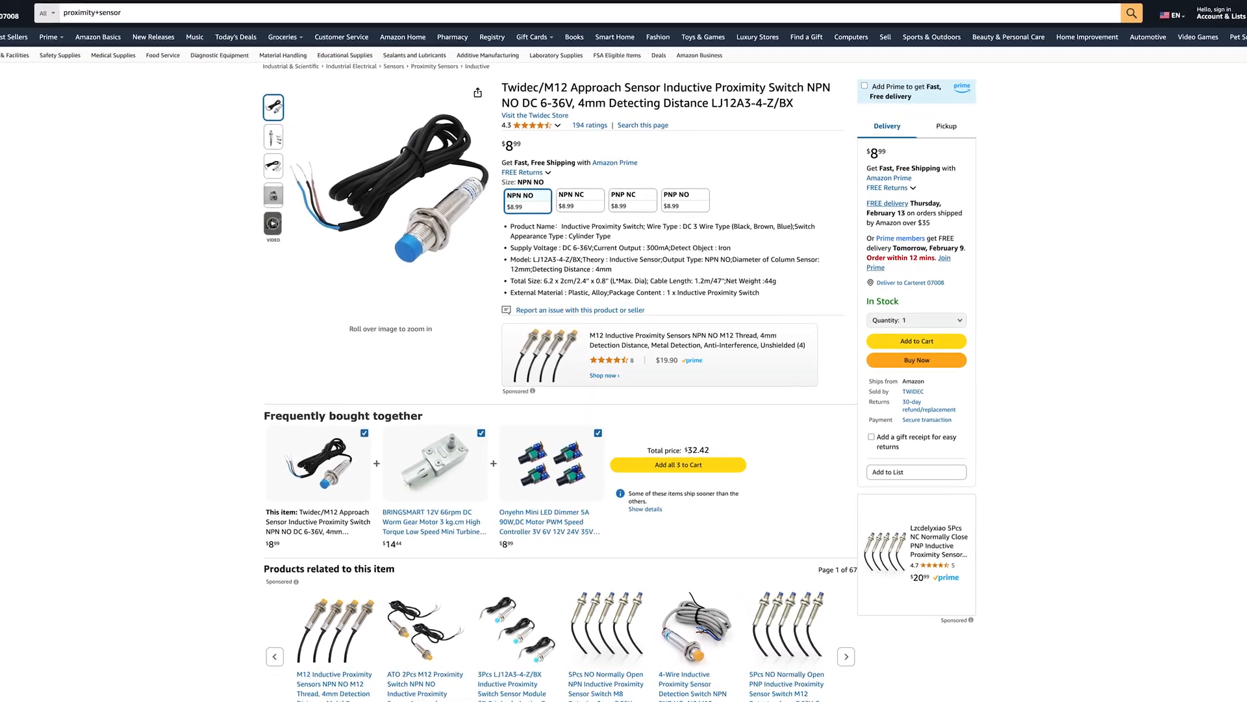
Step: Scroll slightly down the Twidec LJ12A3-4-Z/BX M12 proximity sensor listing
{"action": "scroll", "scroll_direction": "down", "scroll_amount": 3}
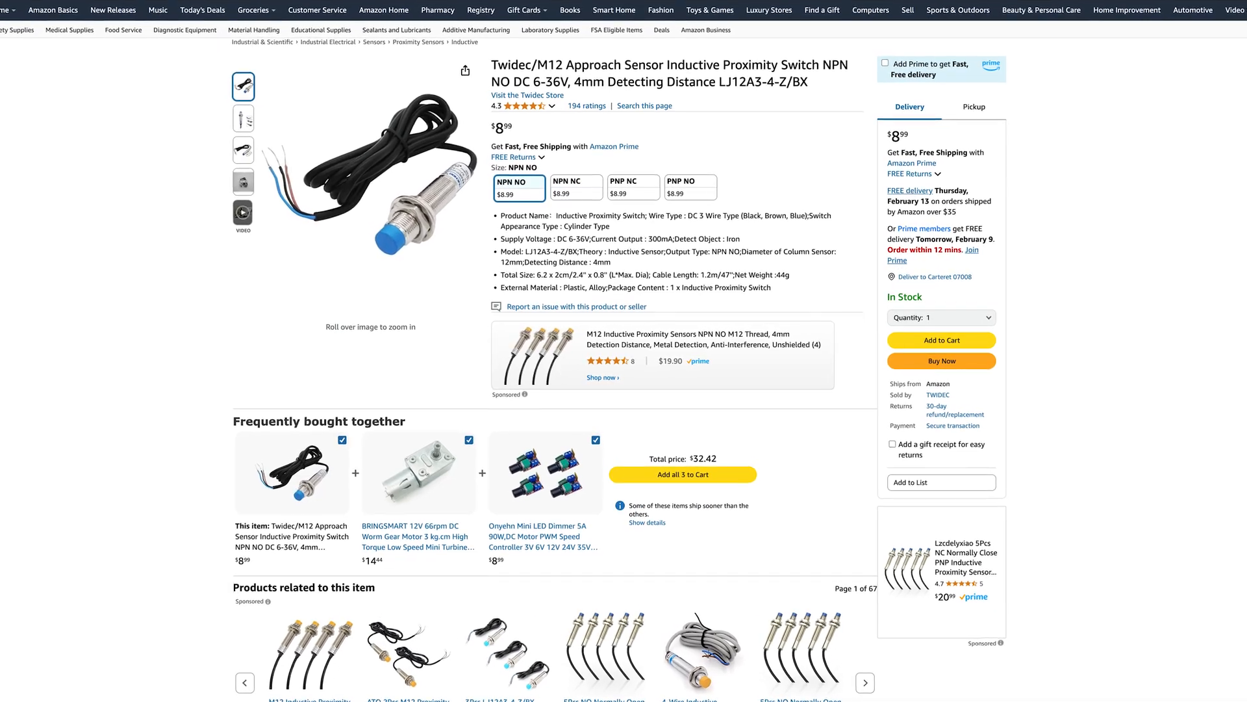